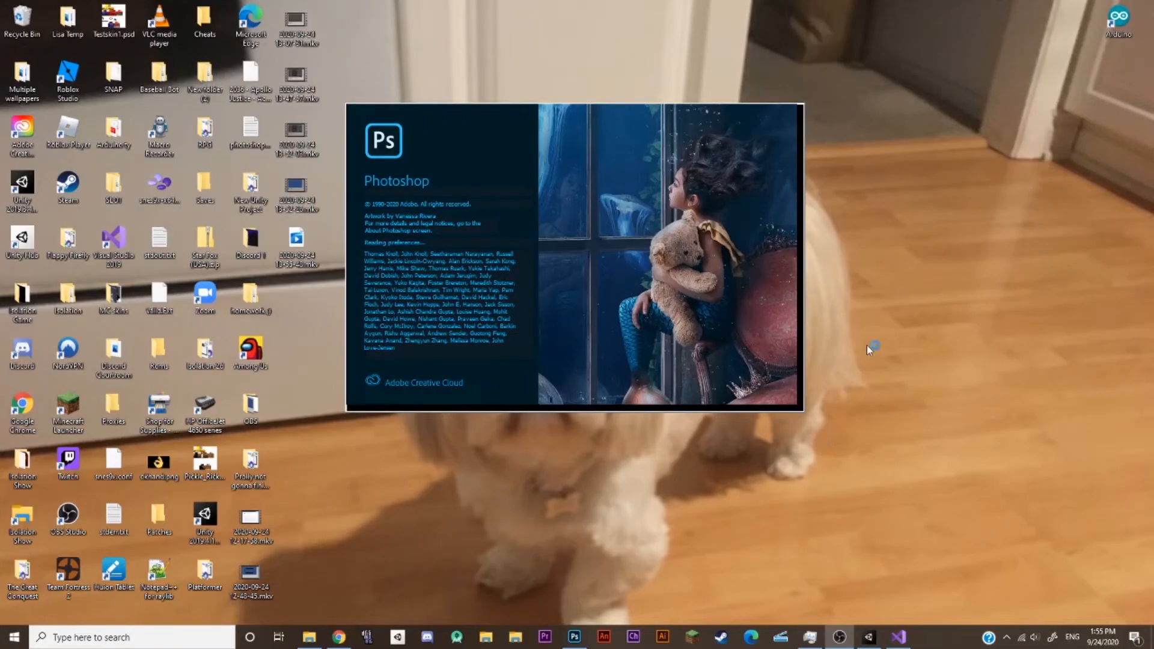
mouse_move(785, 492)
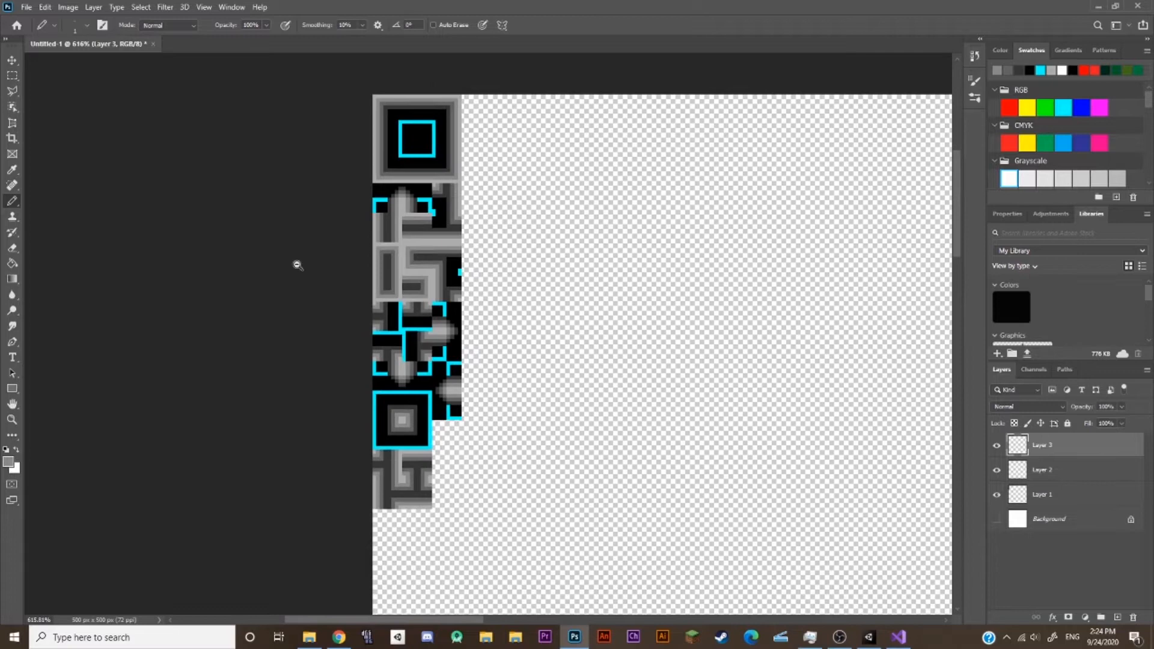
mouse_move(190, 247)
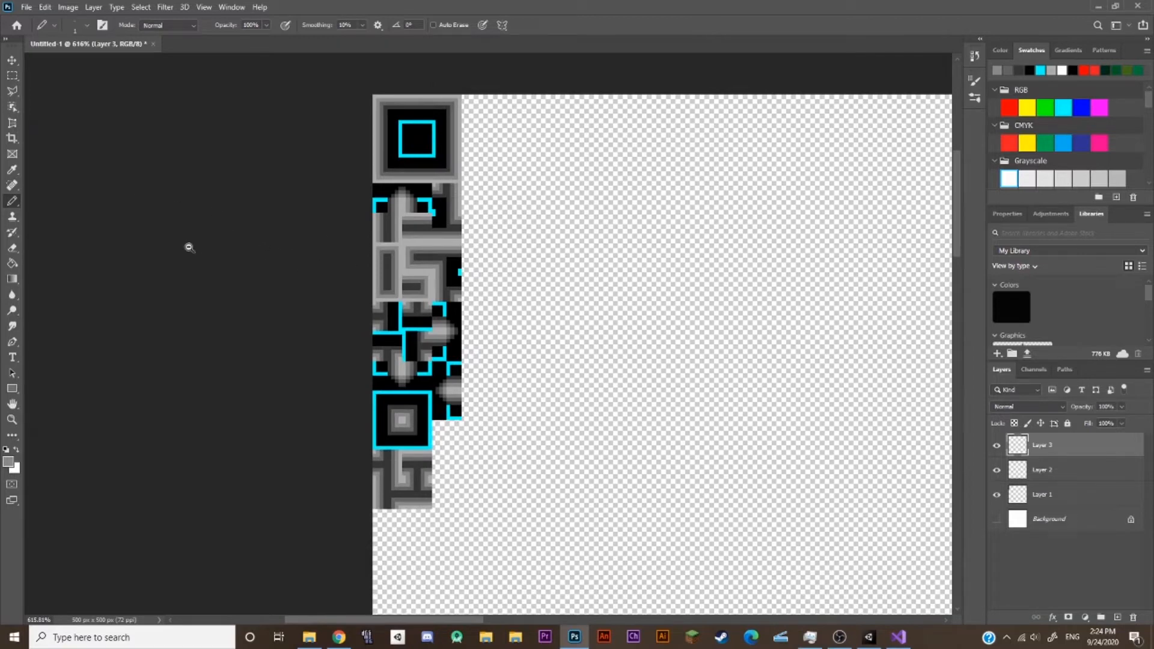
mouse_move(336, 240)
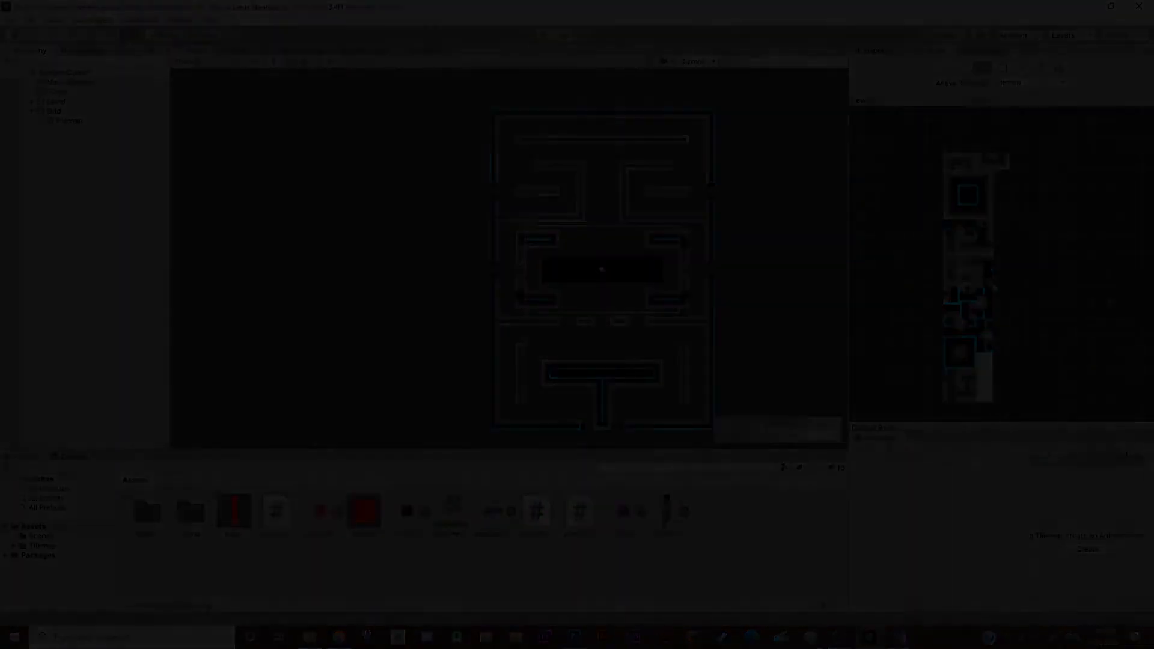
- Run the game so the purple square player appears inside the tile maze
left_click(543, 34)
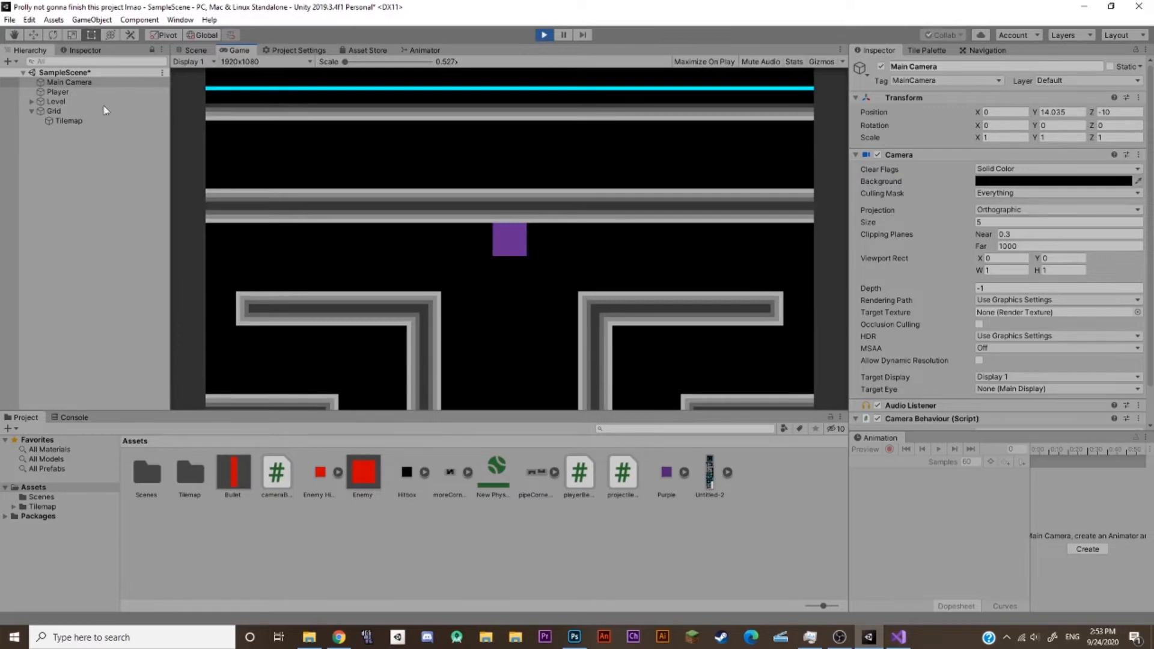
left_click(56, 101)
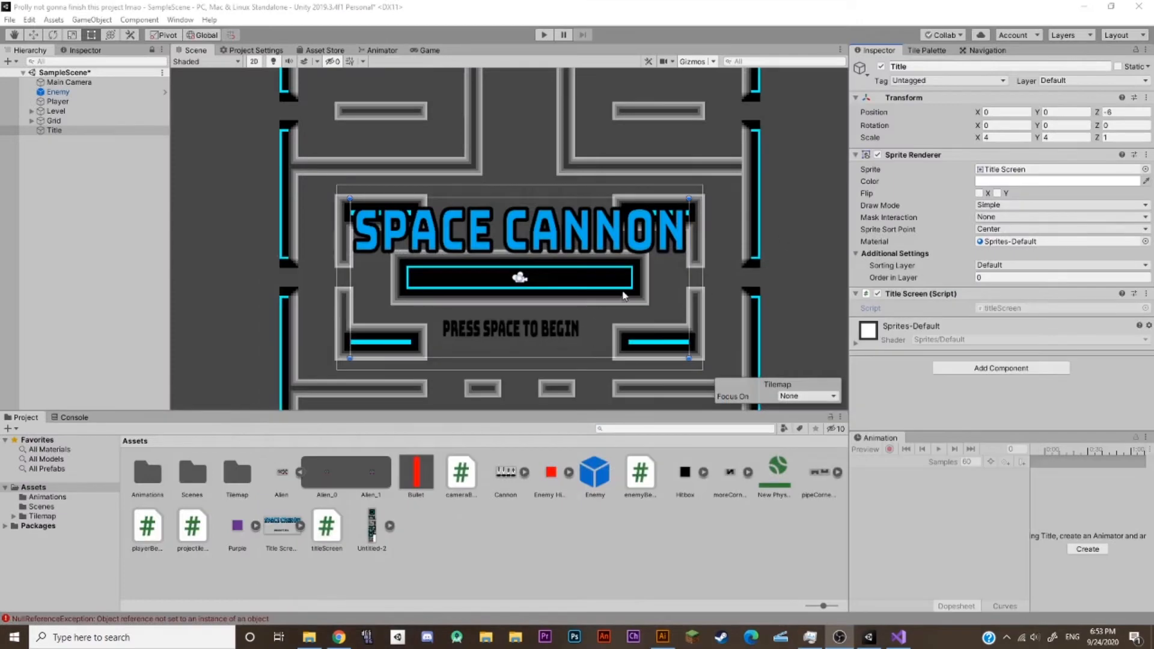
mouse_move(479, 285)
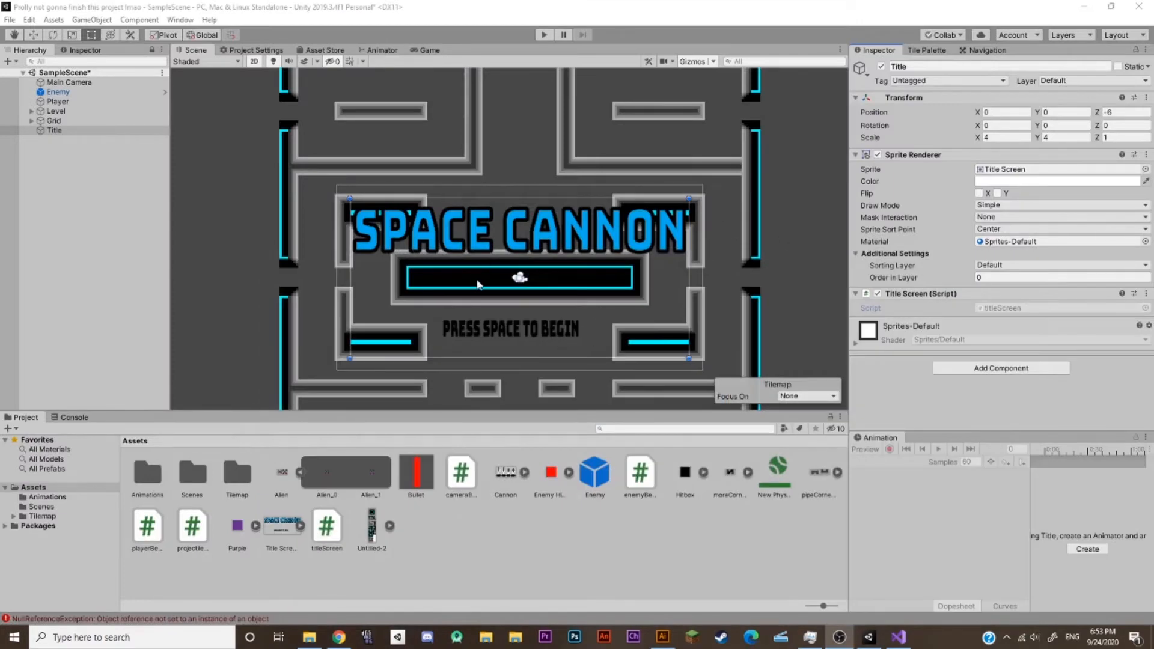
mouse_move(507, 274)
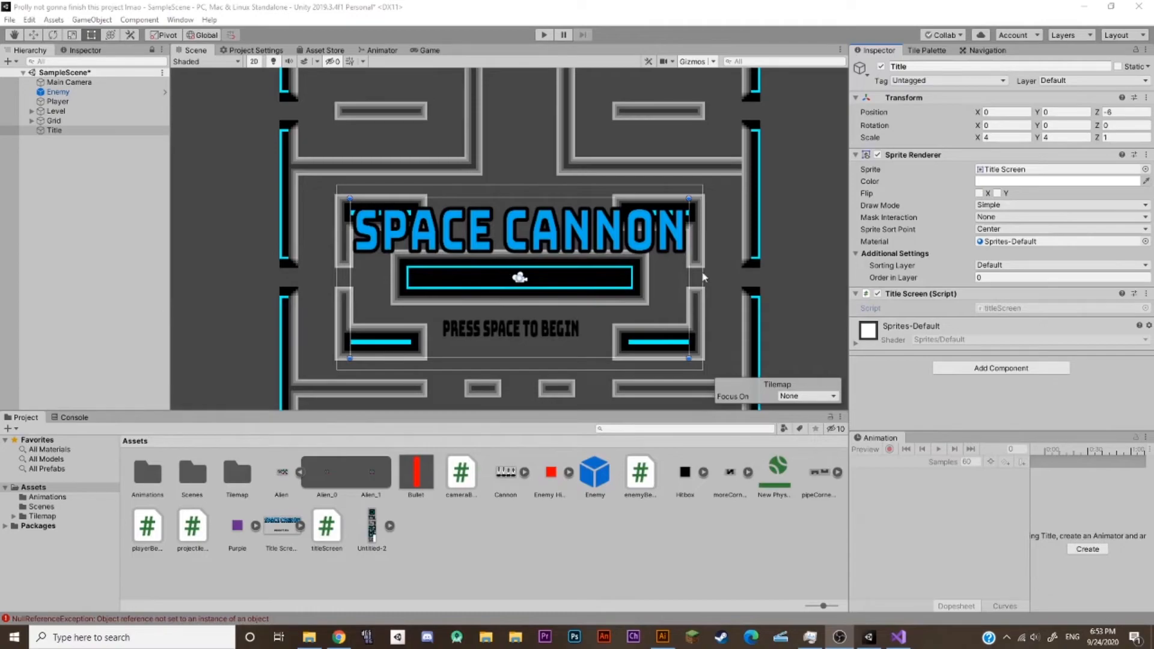
- Select the Title object holding the Space Cannon title screen sprite over the maze
left_click(574, 637)
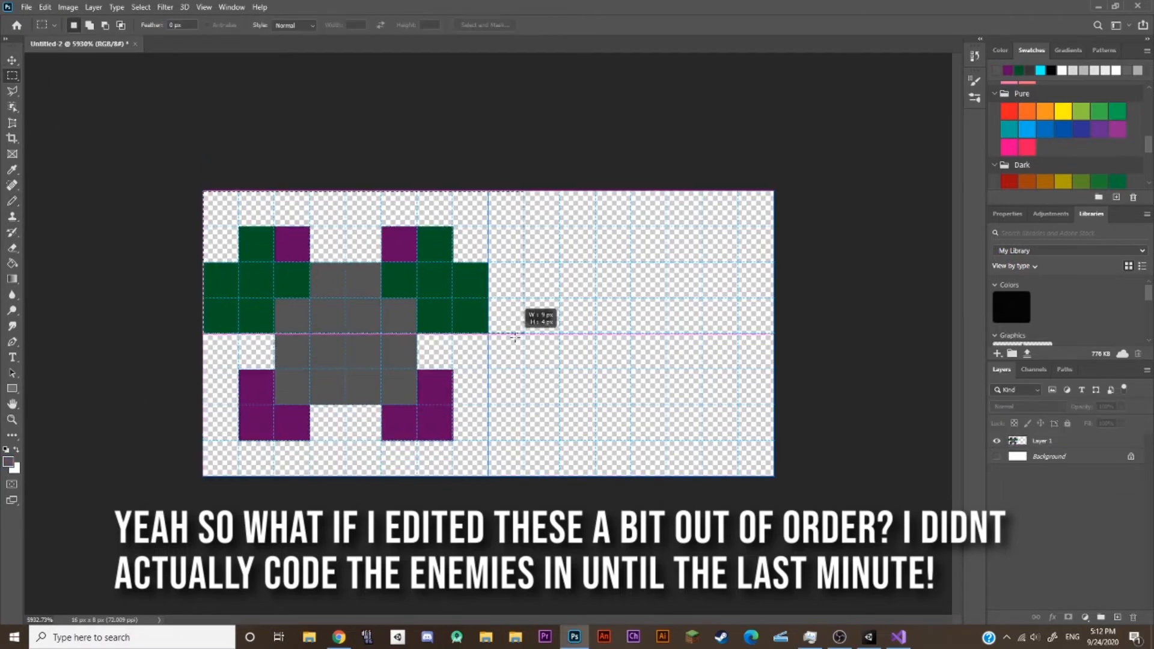
- Pick the Pencil tool to paint the green and purple pixel alien enemy sprite
left_click(12, 61)
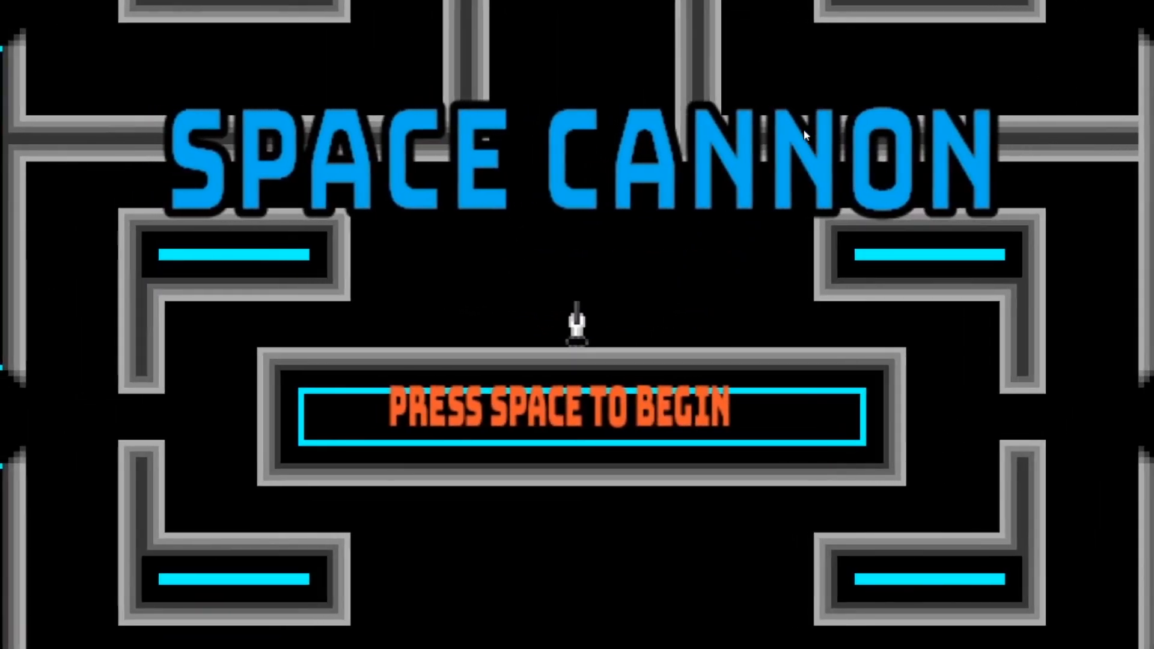
- Begin the level from the title screen with Space, entering the maze with alien enemies
key("space")
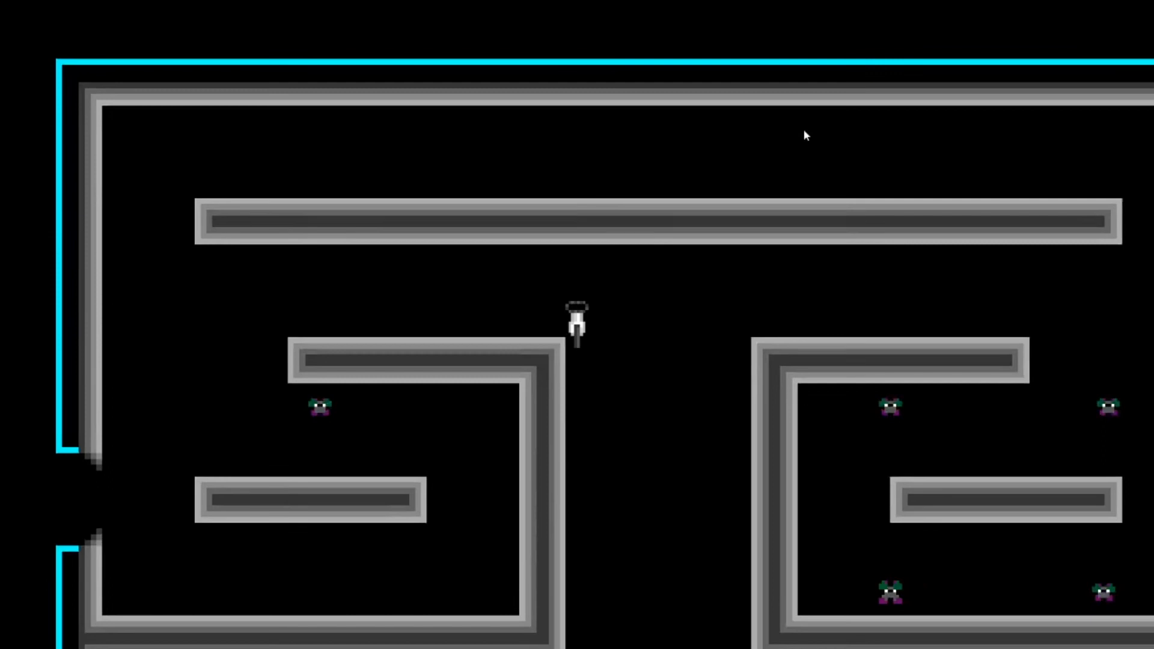
- Move the cannon through the maze toward the scattered alien enemies
scroll("right", 3)
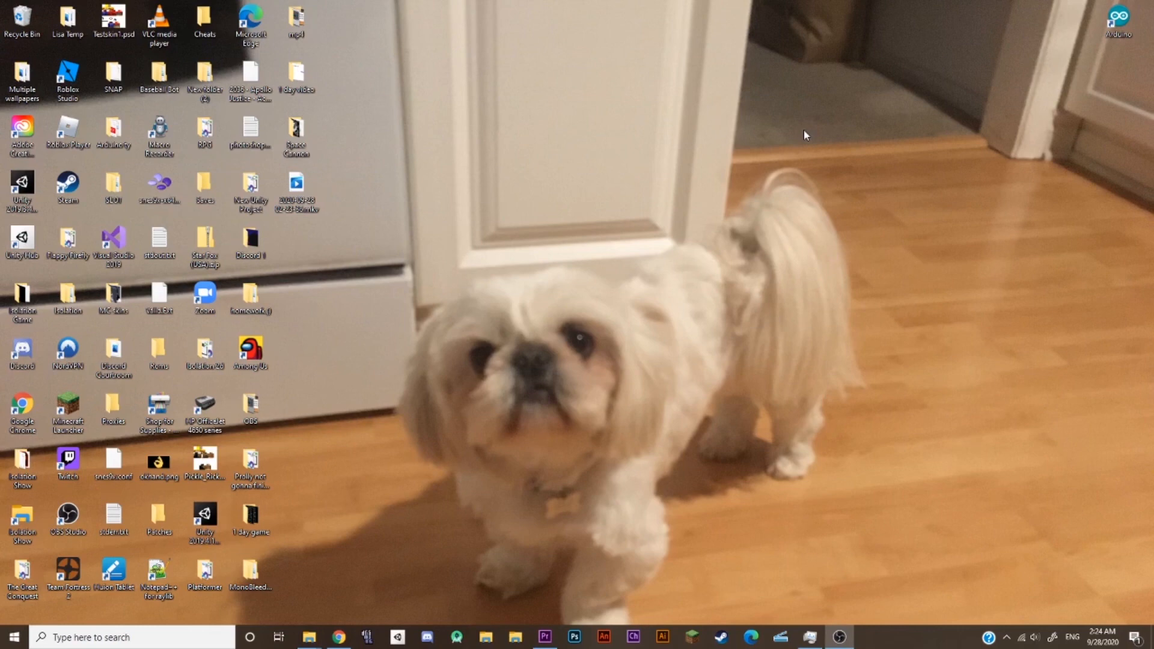
mouse_move(647, 431)
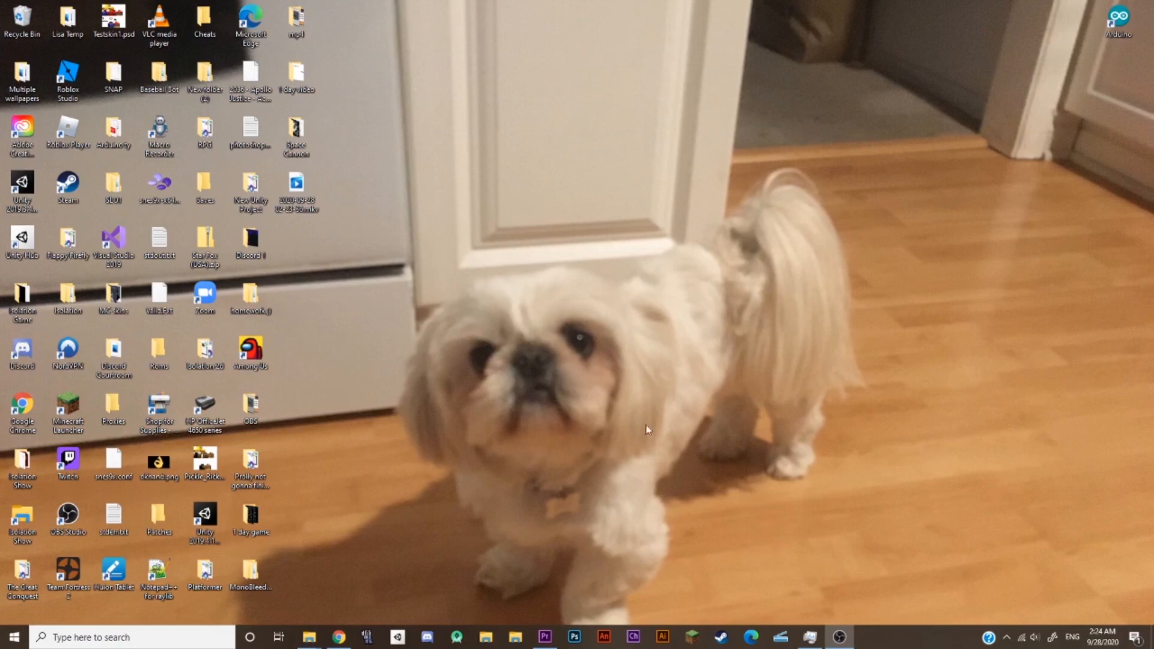
mouse_move(763, 440)
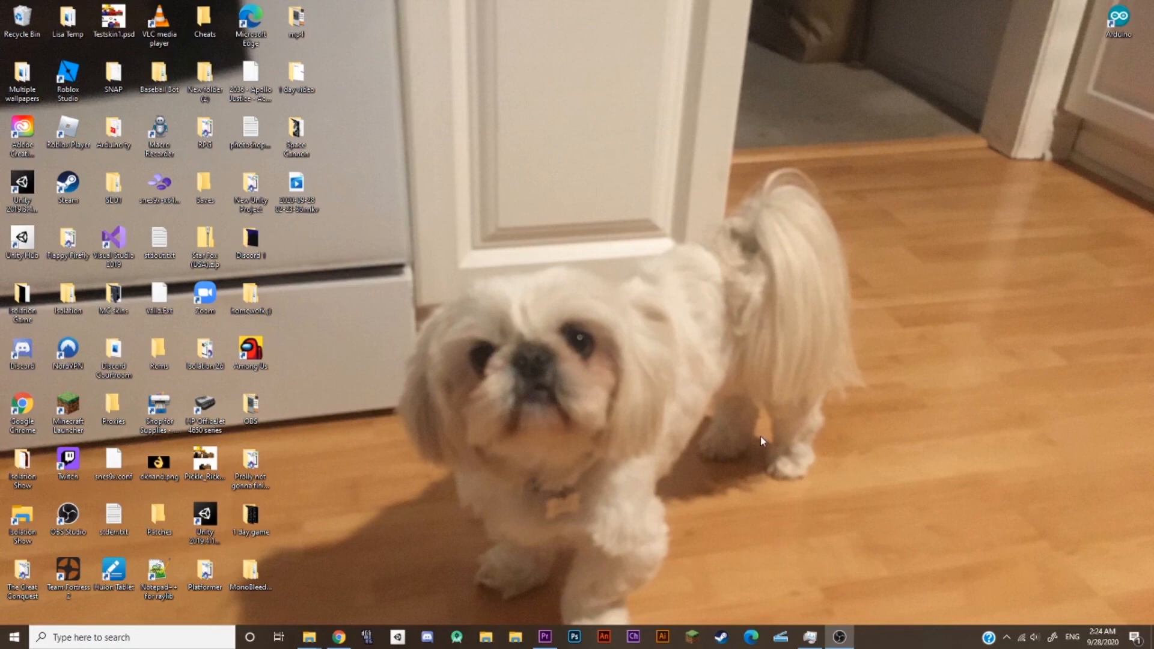